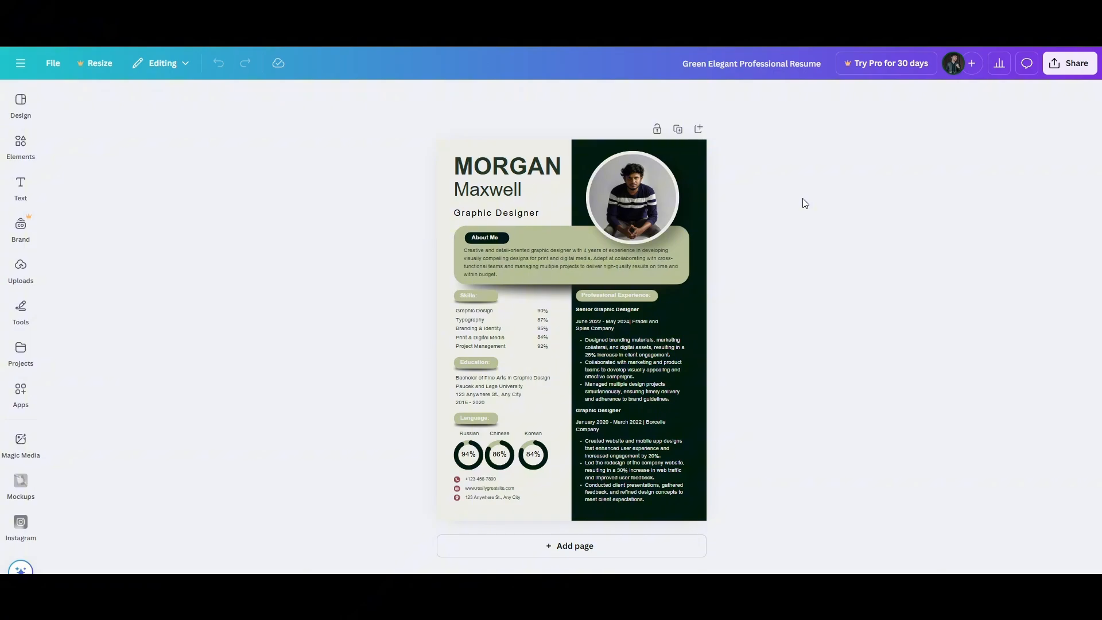
# Select the About Me box on the resume and adjust its colour options.
pyautogui.click(631, 199)
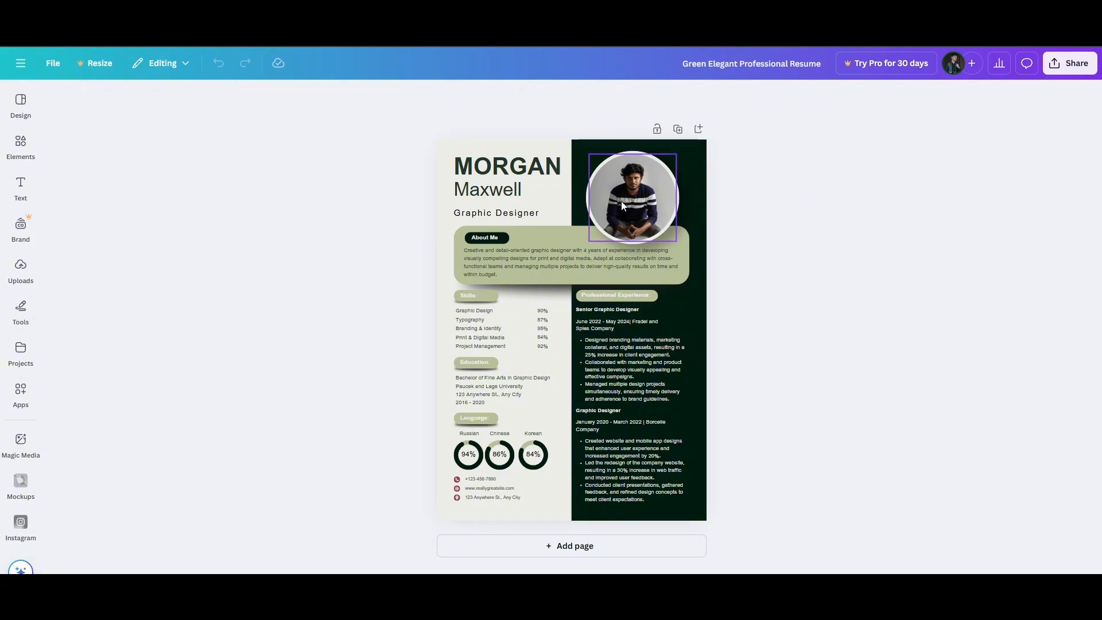
pyautogui.click(331, 178)
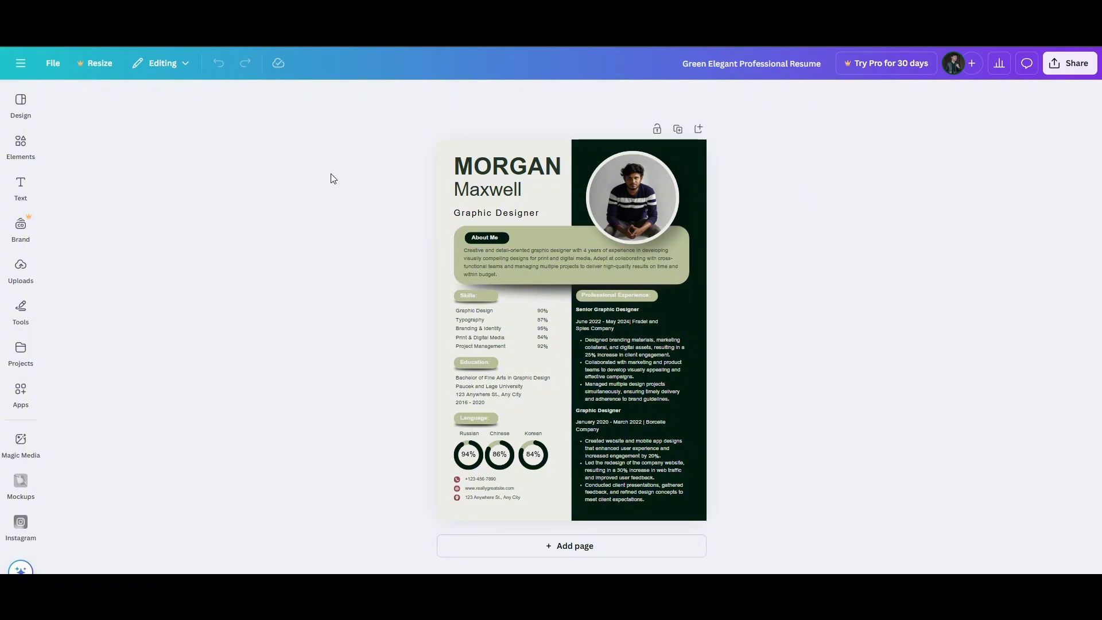
pyautogui.click(569, 255)
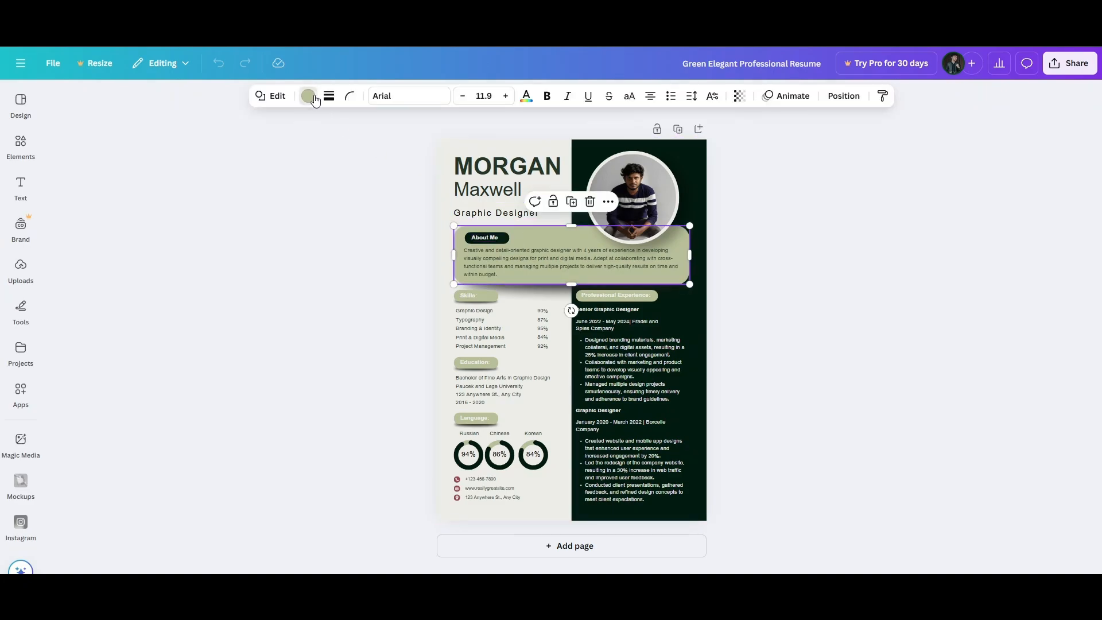
pyautogui.click(308, 95)
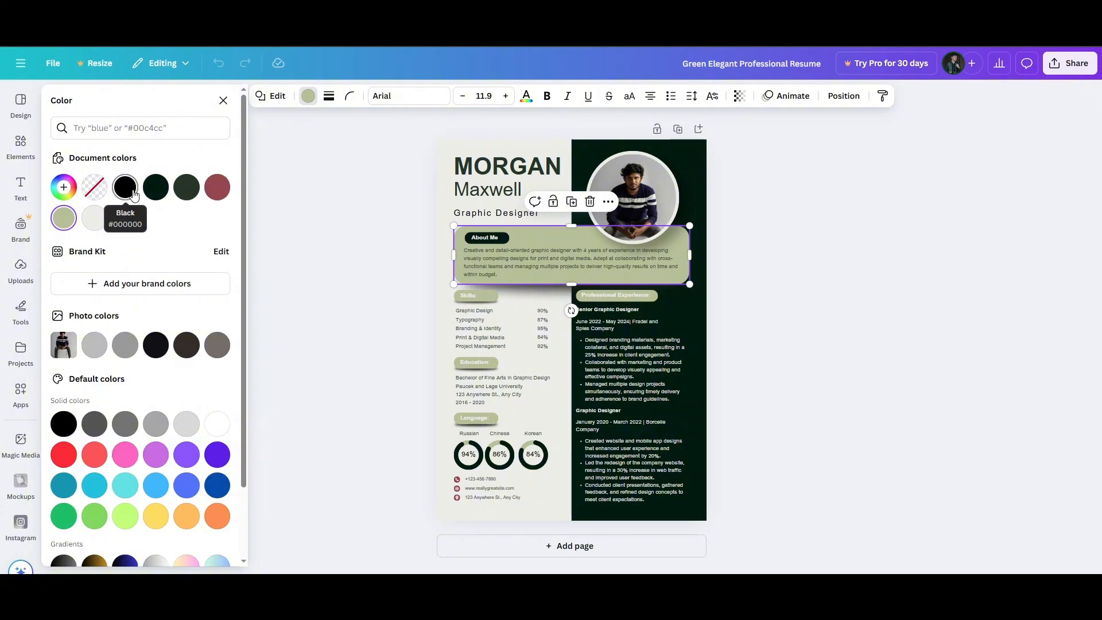
pyautogui.click(217, 187)
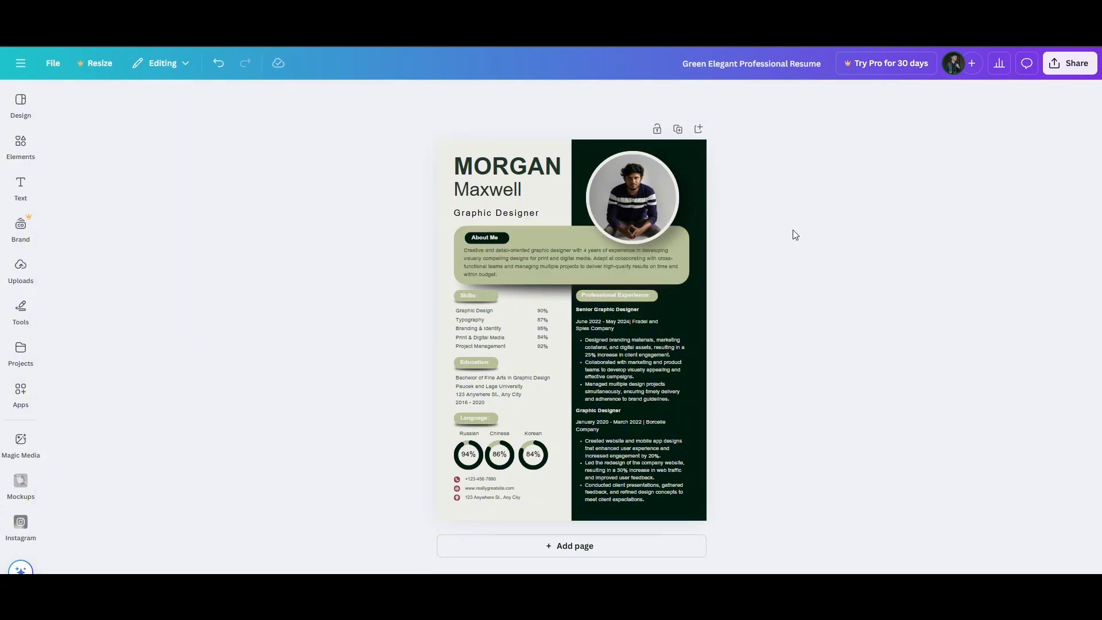
pyautogui.click(581, 220)
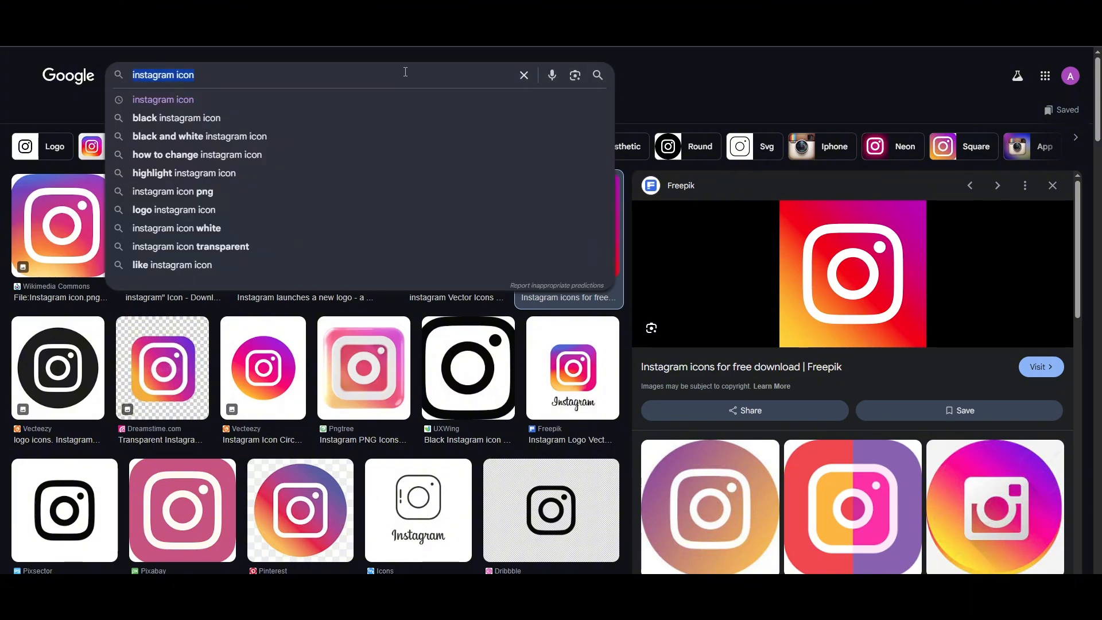
# Search Google Images for 'link' and preview the round blue CityPNG LinkedIn icon.
pyautogui.write('linked in')
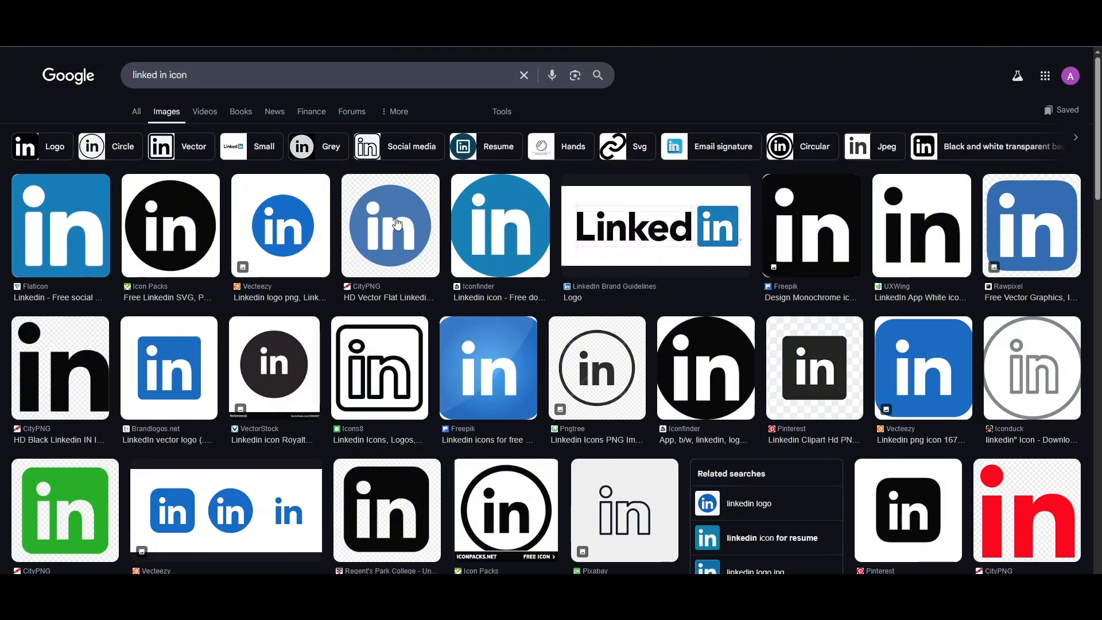
pyautogui.click(389, 224)
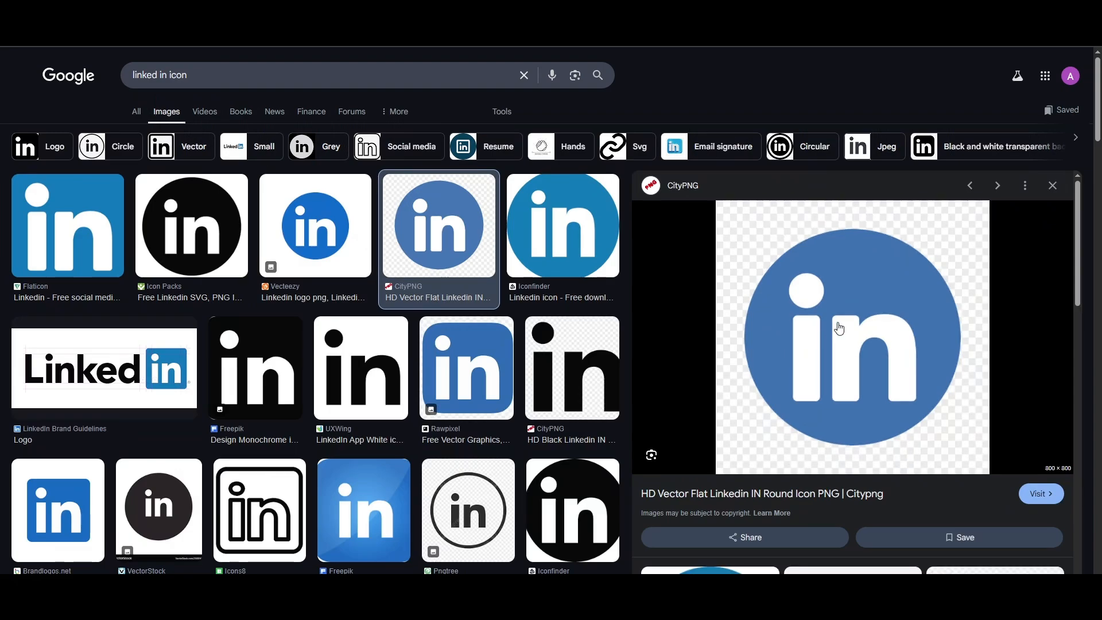
pyautogui.click(576, 76)
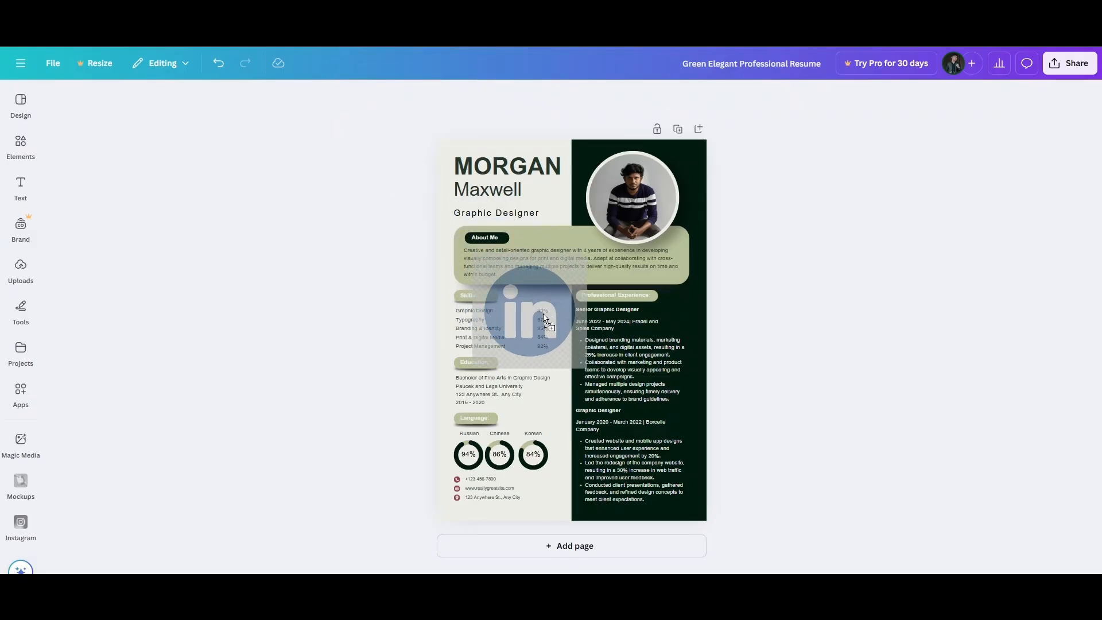
# Shrink the dropped LinkedIn icon small and place it beside the Skills percentages.
pyautogui.click(530, 324)
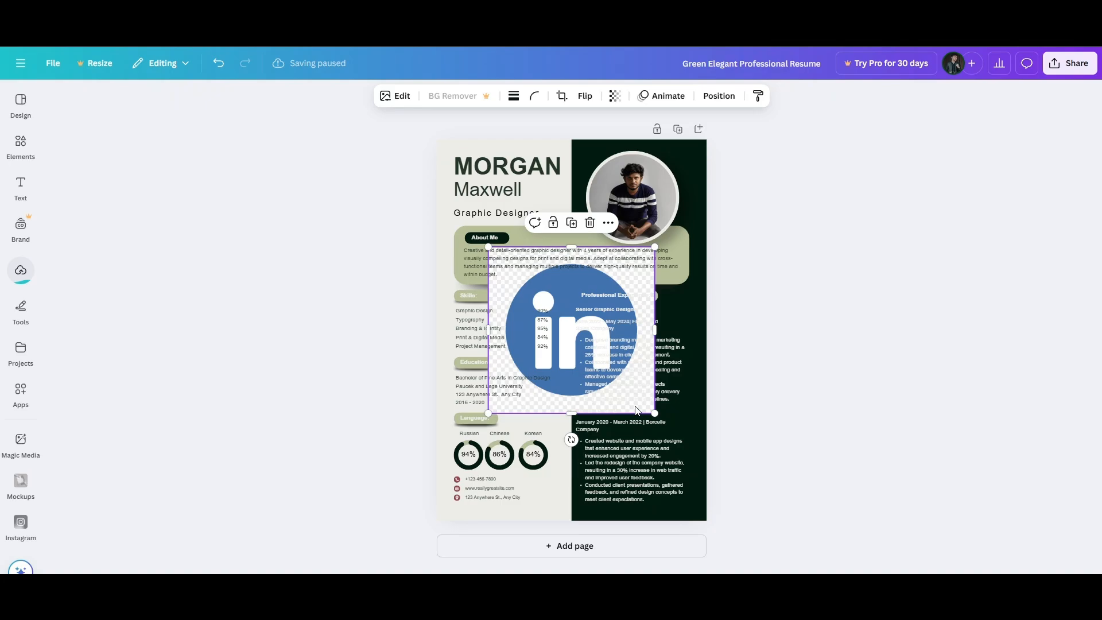
pyautogui.moveTo(654, 413); pyautogui.dragTo(520, 278)
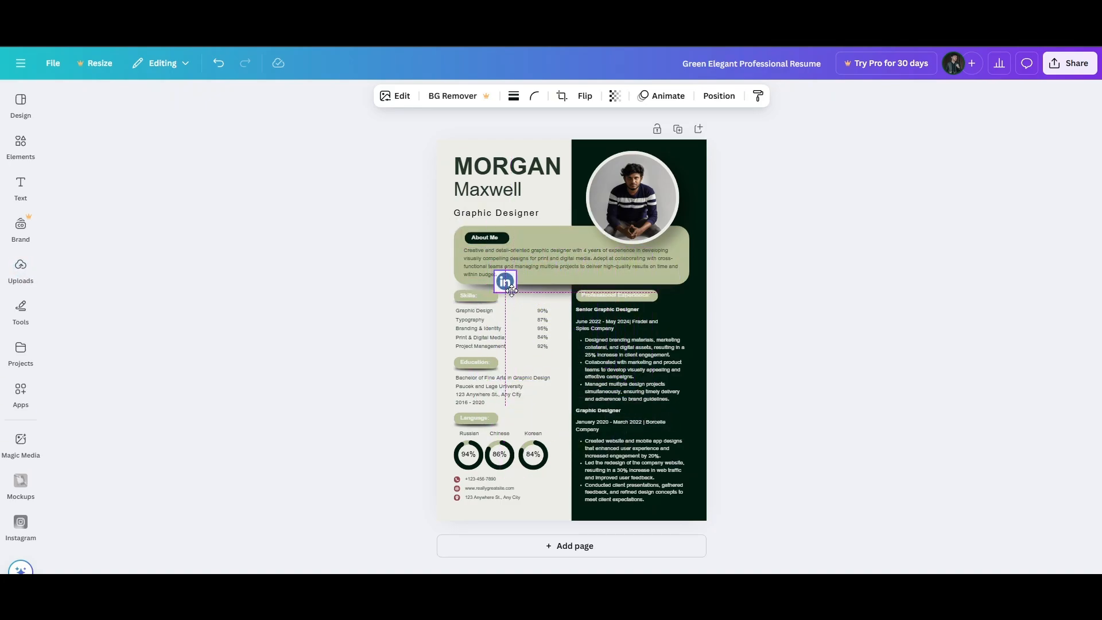
pyautogui.moveTo(505, 281); pyautogui.dragTo(556, 309)
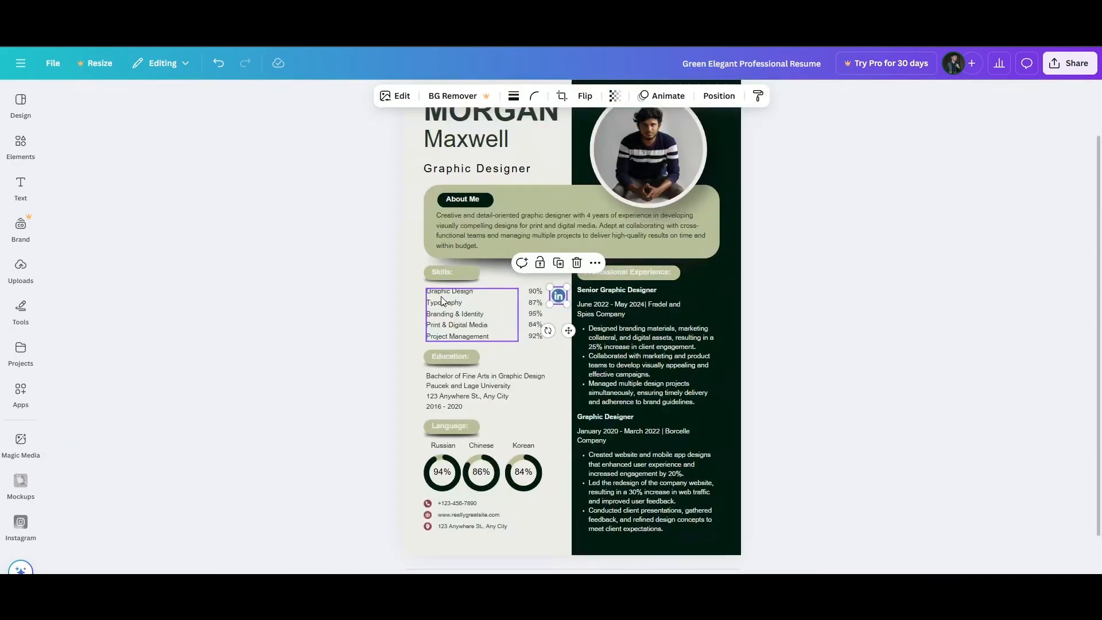
pyautogui.click(773, 306)
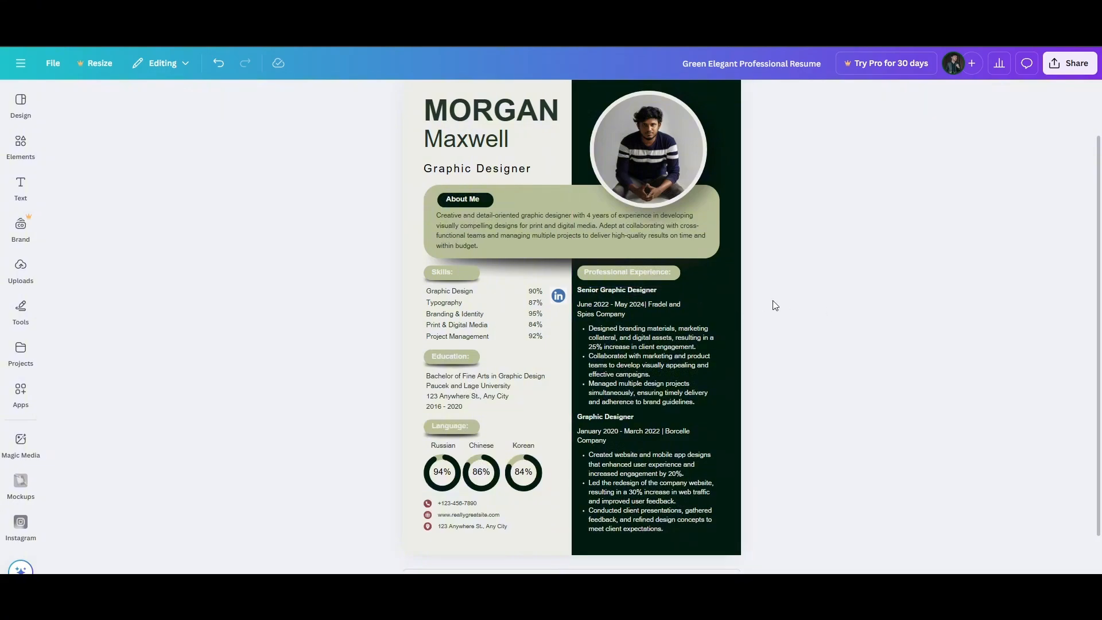